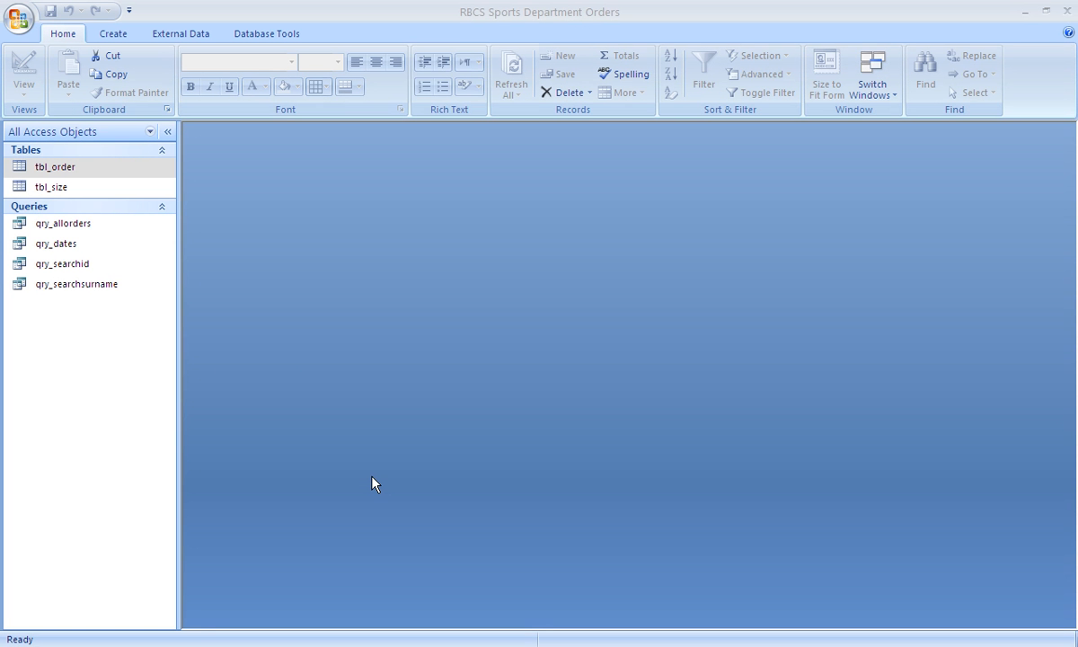
pyautogui.moveTo(390, 493)
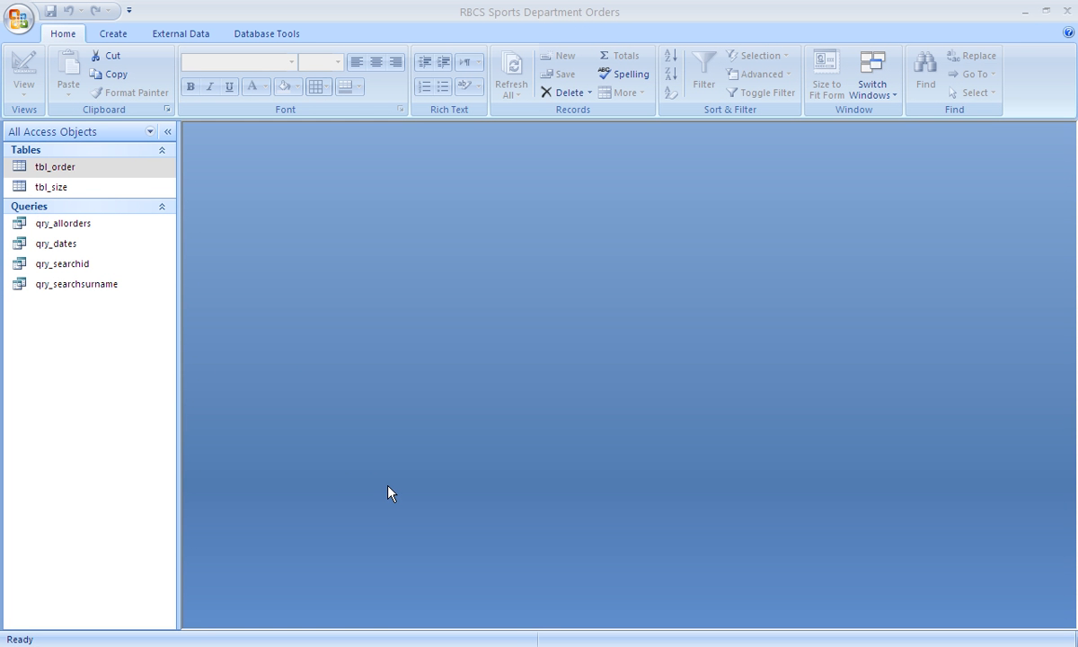
# Step: Build a new form from the qry_allorders query via Create > Form
pyautogui.click(63, 223)
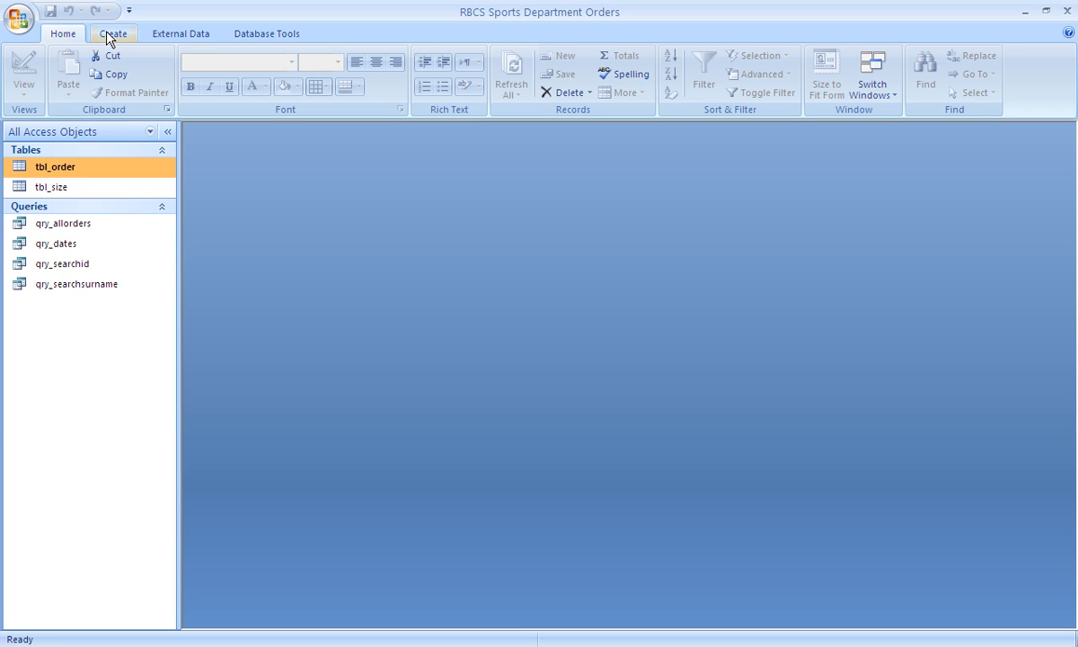
pyautogui.click(63, 223)
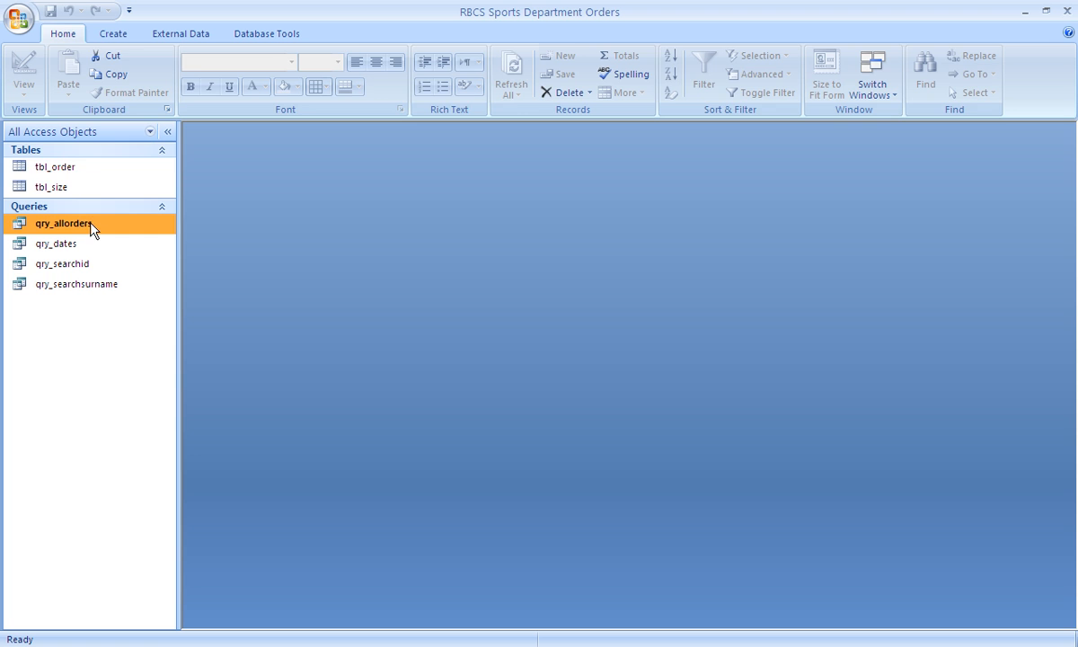
pyautogui.click(113, 33)
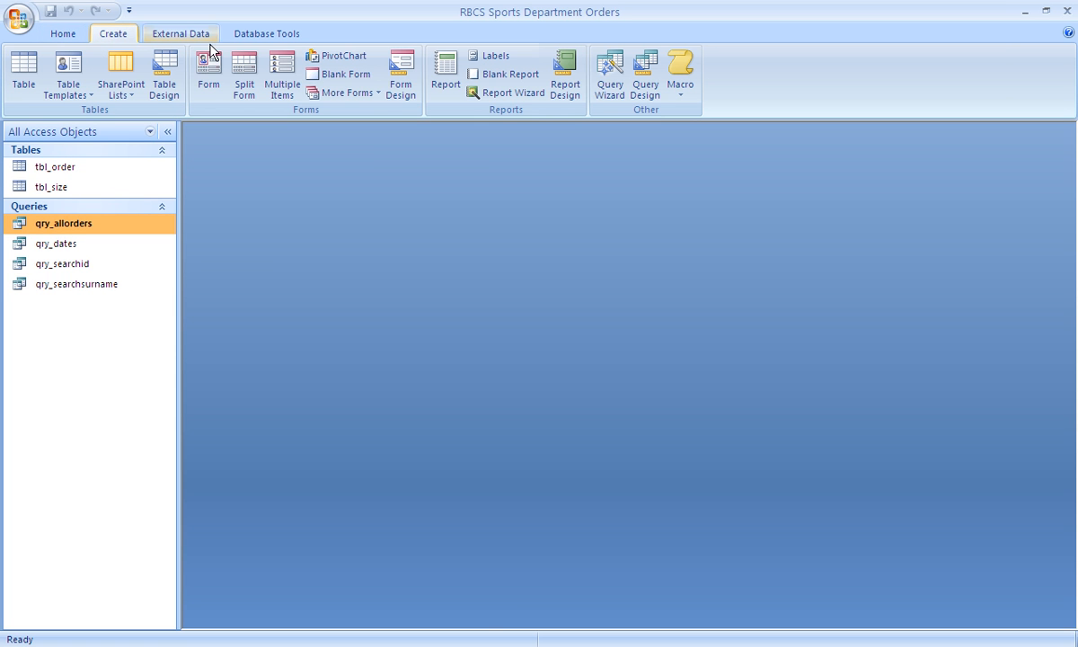
pyautogui.click(208, 72)
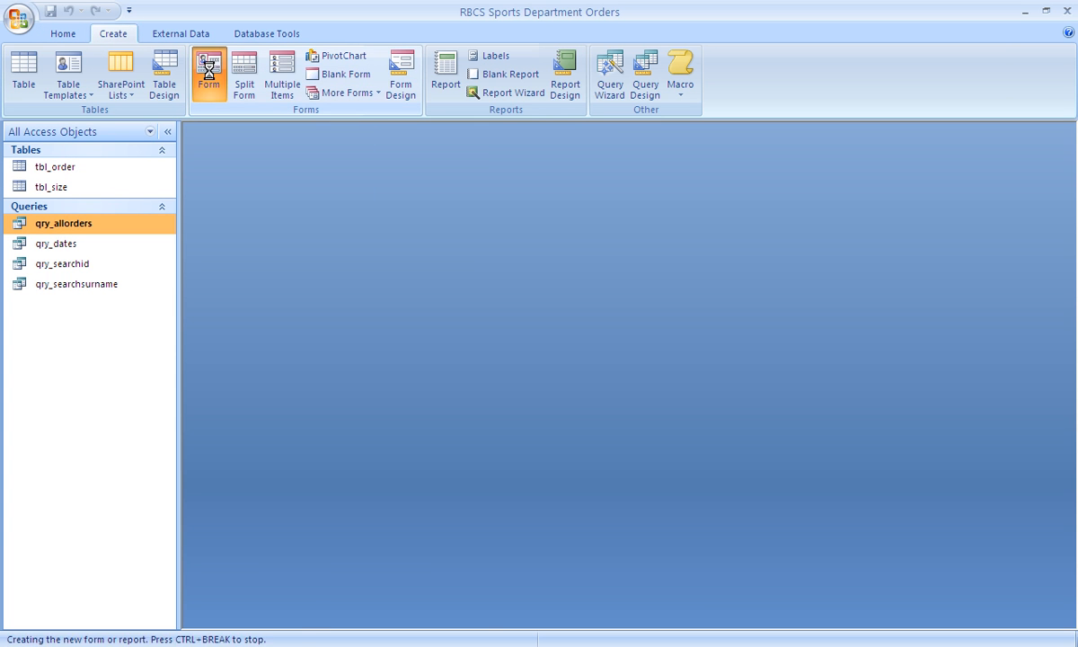
pyautogui.click(209, 76)
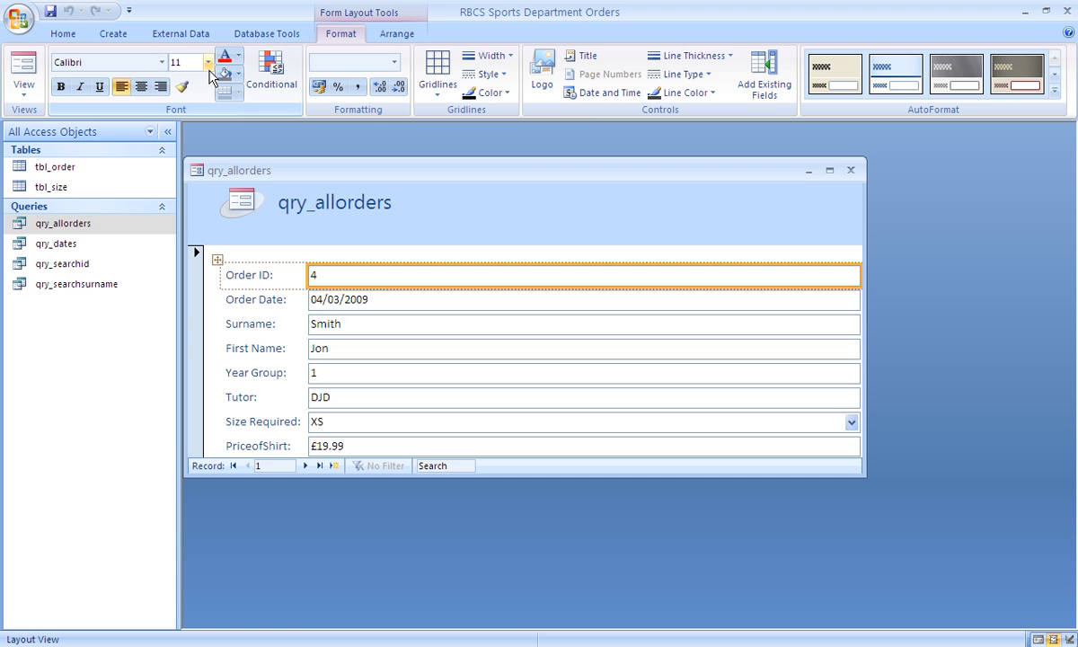
pyautogui.click(23, 72)
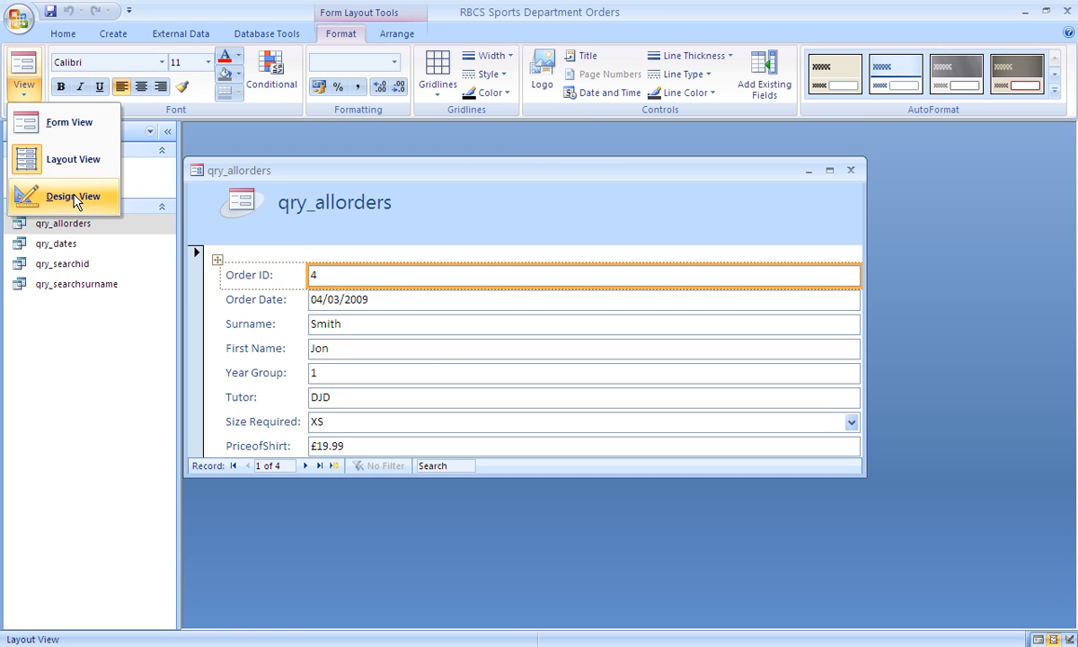
# Step: In Design View, narrow the field text boxes and make the form header much taller
pyautogui.click(70, 196)
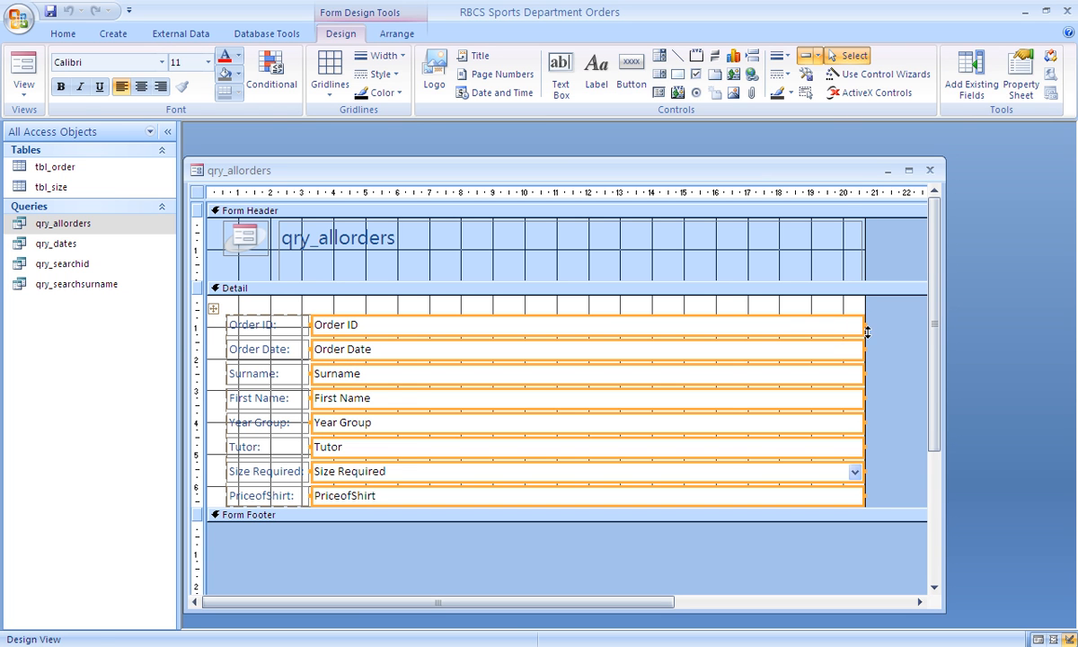
pyautogui.moveTo(865, 348); pyautogui.dragTo(611, 349)
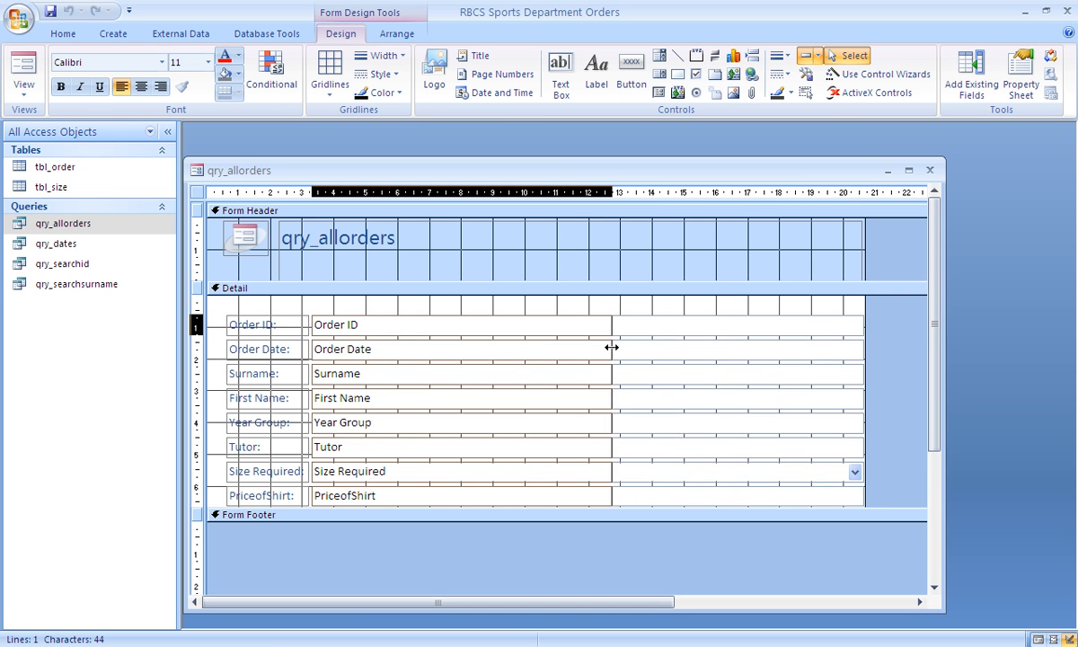
pyautogui.moveTo(611, 349); pyautogui.dragTo(589, 353)
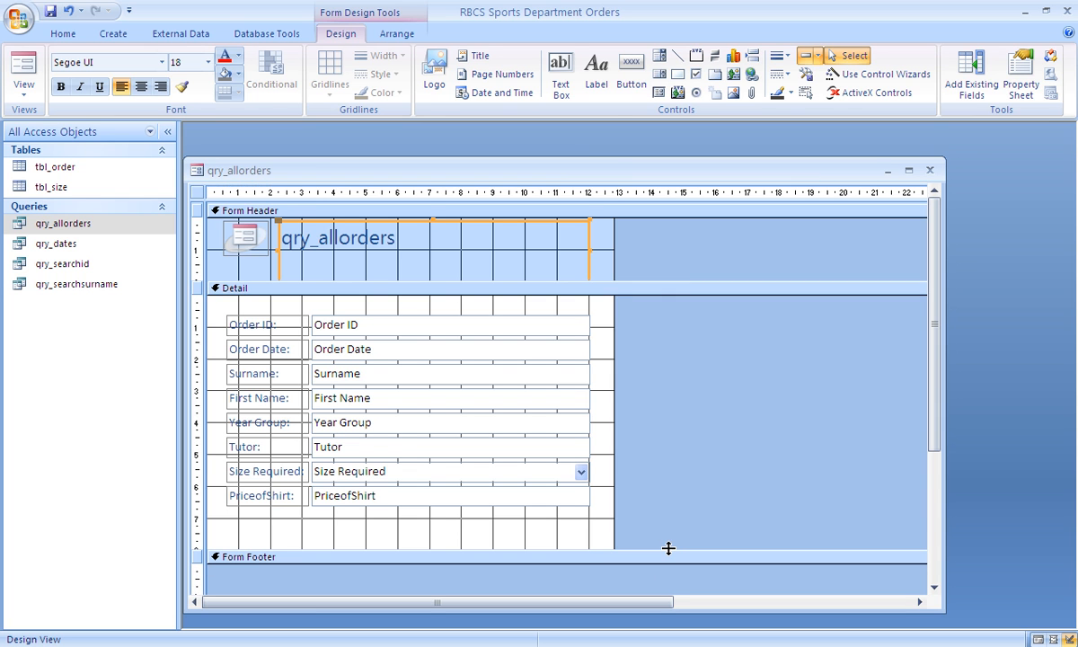
pyautogui.moveTo(668, 548); pyautogui.dragTo(669, 521)
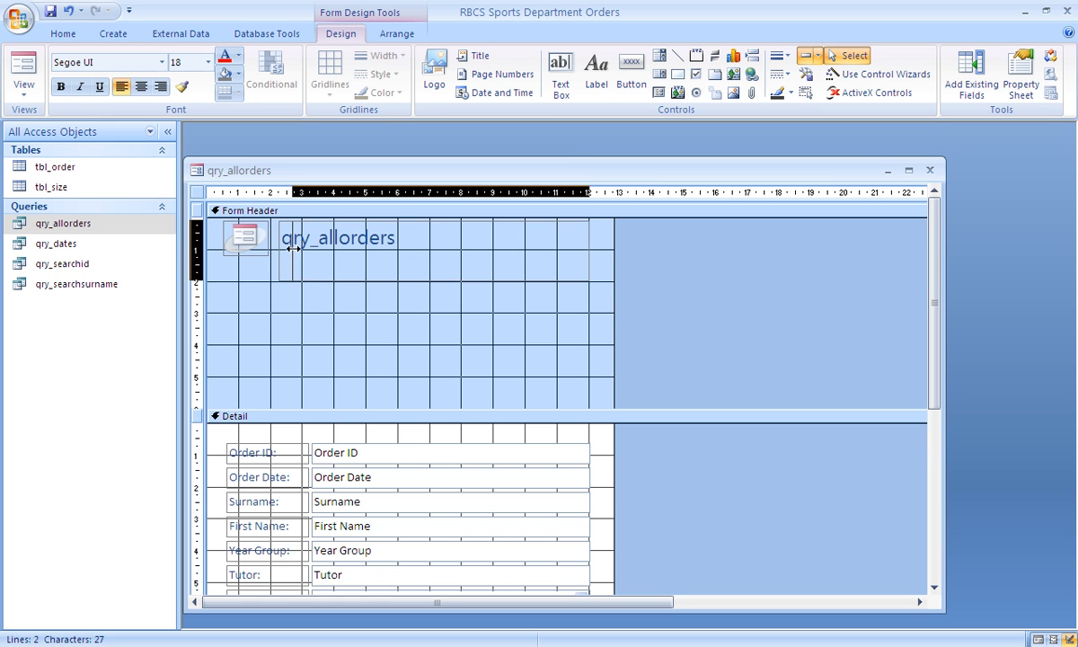
# Step: Move the title right and insert the crestnew picture from the RBCS Football Shirt Ordering System folder
pyautogui.click(245, 239)
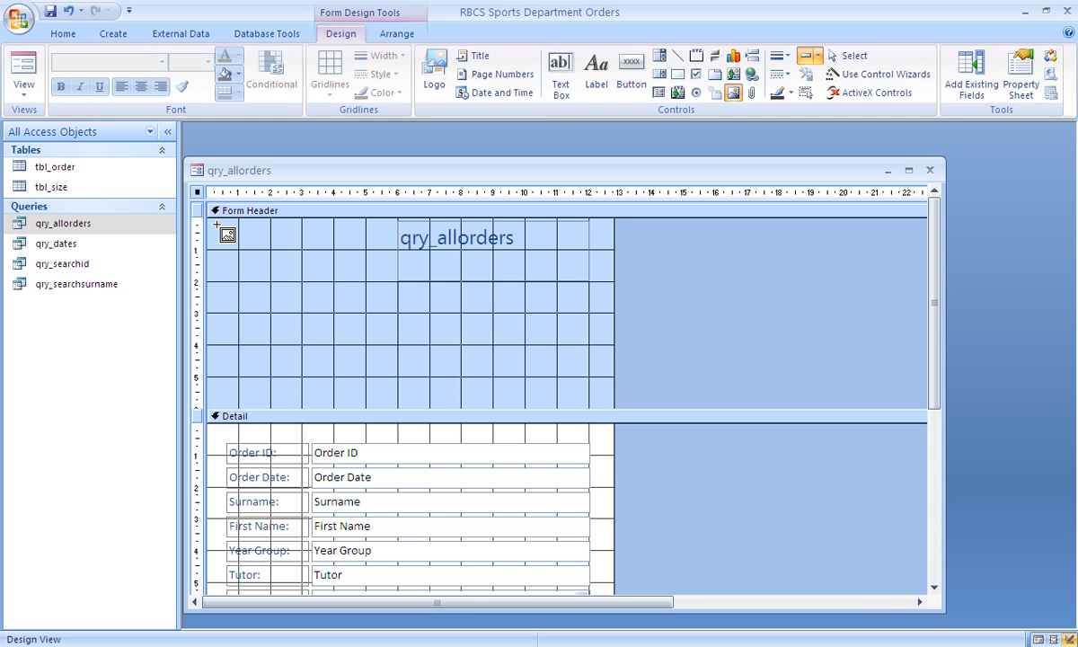
pyautogui.moveTo(230, 233); pyautogui.dragTo(341, 381)
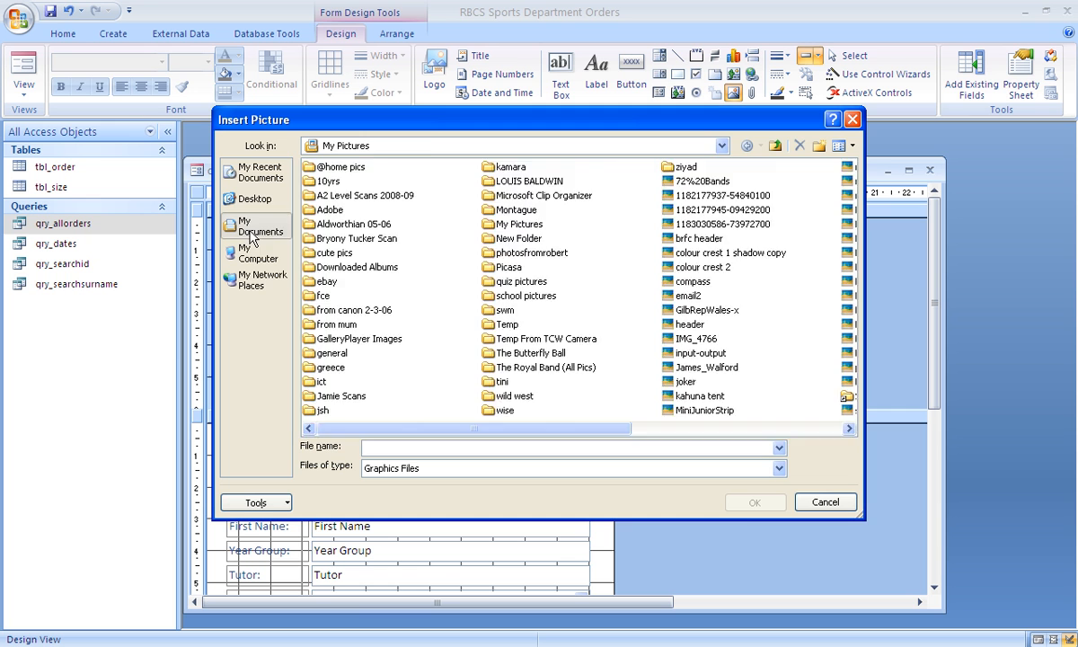
pyautogui.click(255, 227)
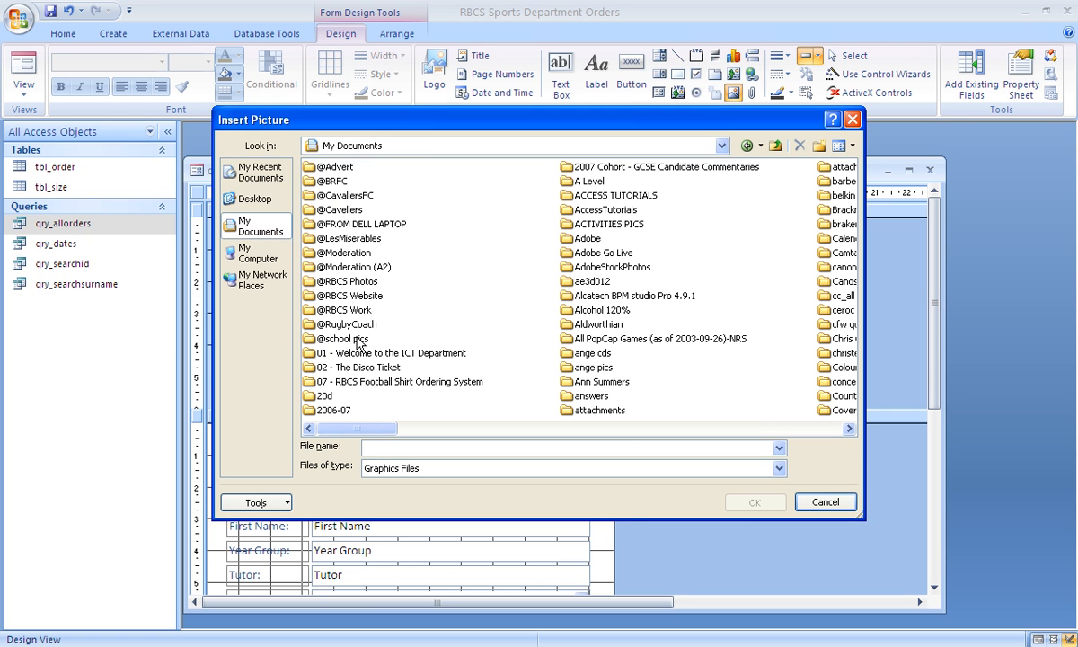
pyautogui.moveTo(349, 377)
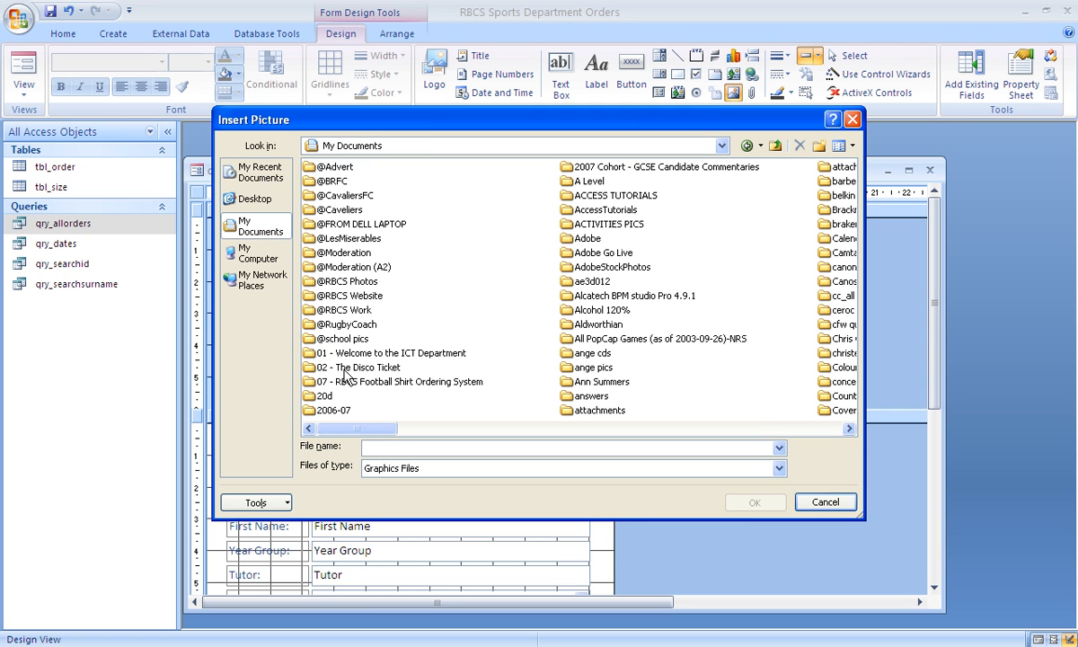
pyautogui.doubleClick(394, 381)
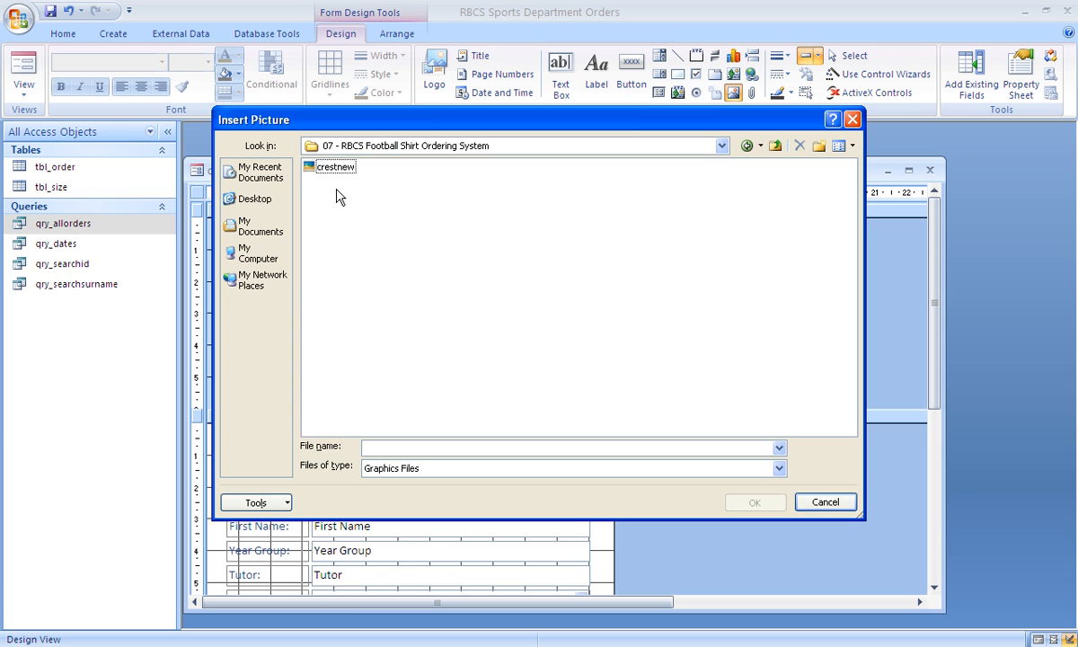
pyautogui.doubleClick(334, 165)
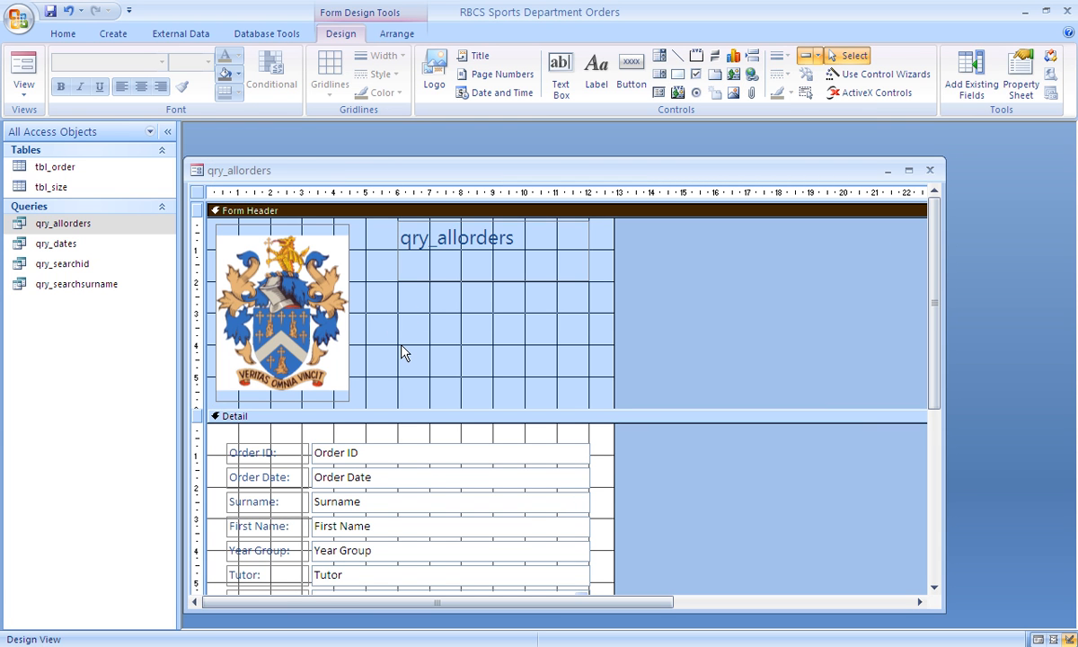
pyautogui.moveTo(363, 302)
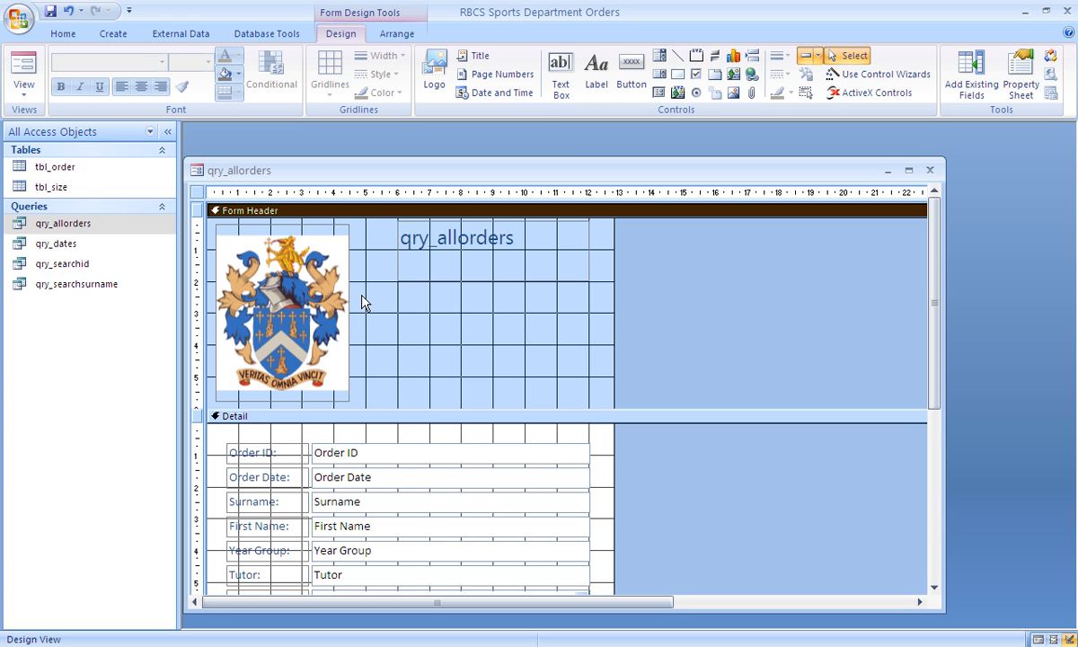
pyautogui.click(295, 293)
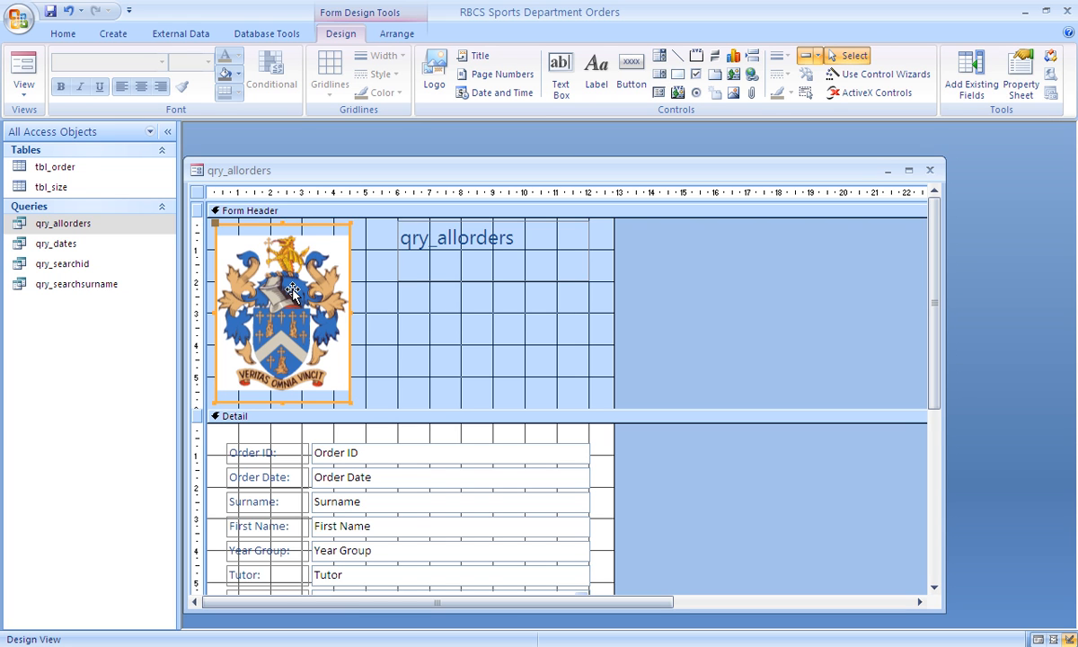
pyautogui.click(404, 300)
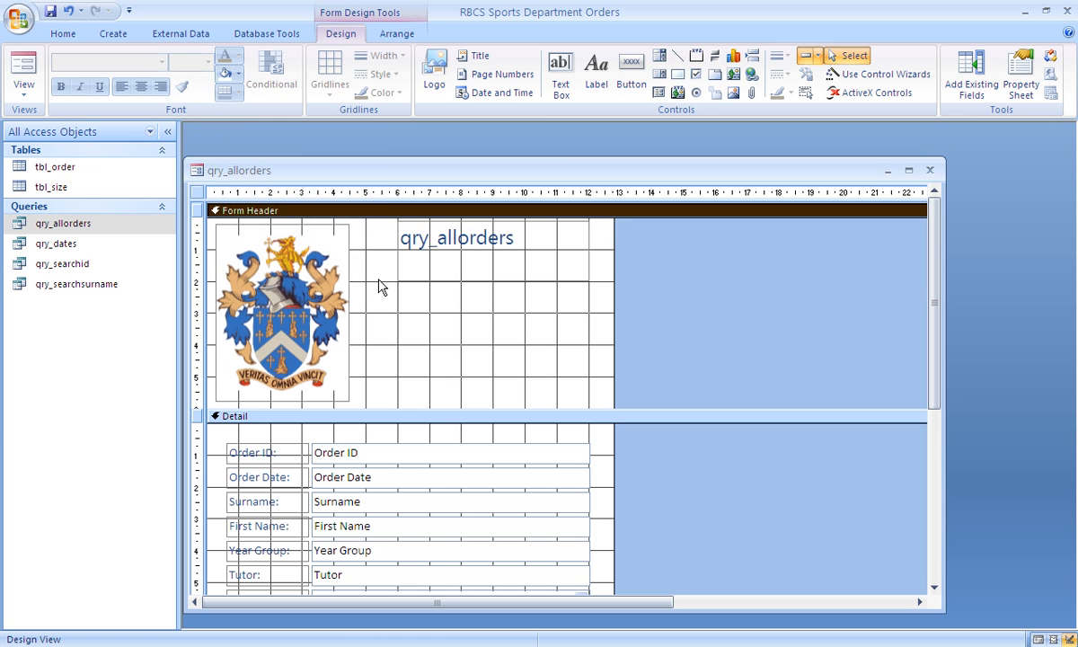
# Step: Add header labels 'RBCS Sports Dept.' and 'First XI Shirt Orders' beside the crest
pyautogui.click(456, 238)
pyautogui.write('R')
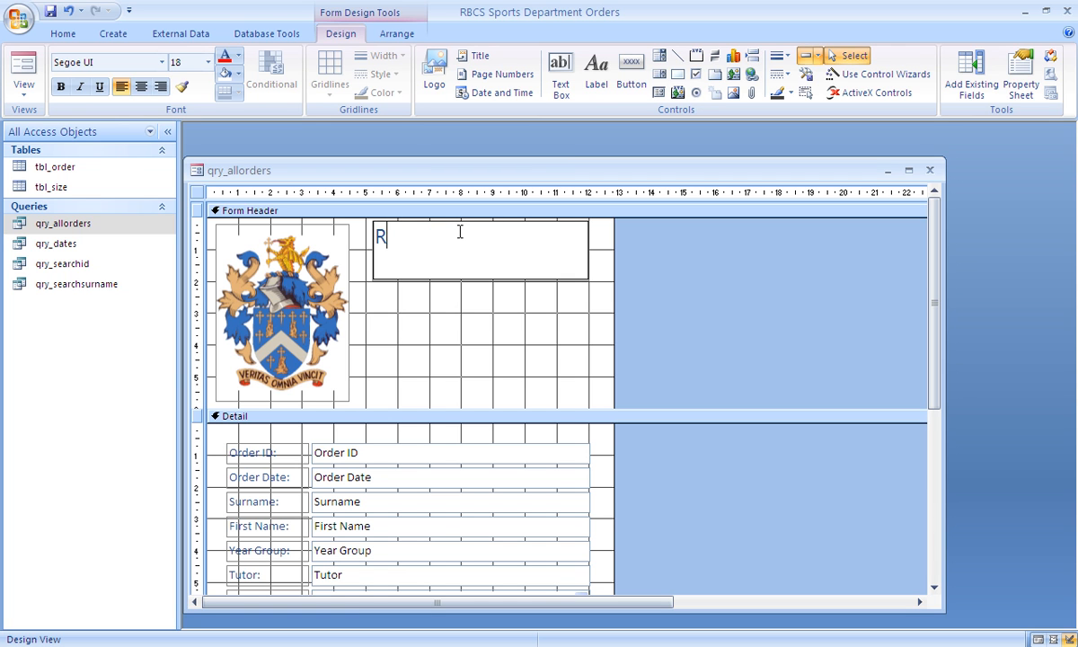
pyautogui.write('BCS Sports S')
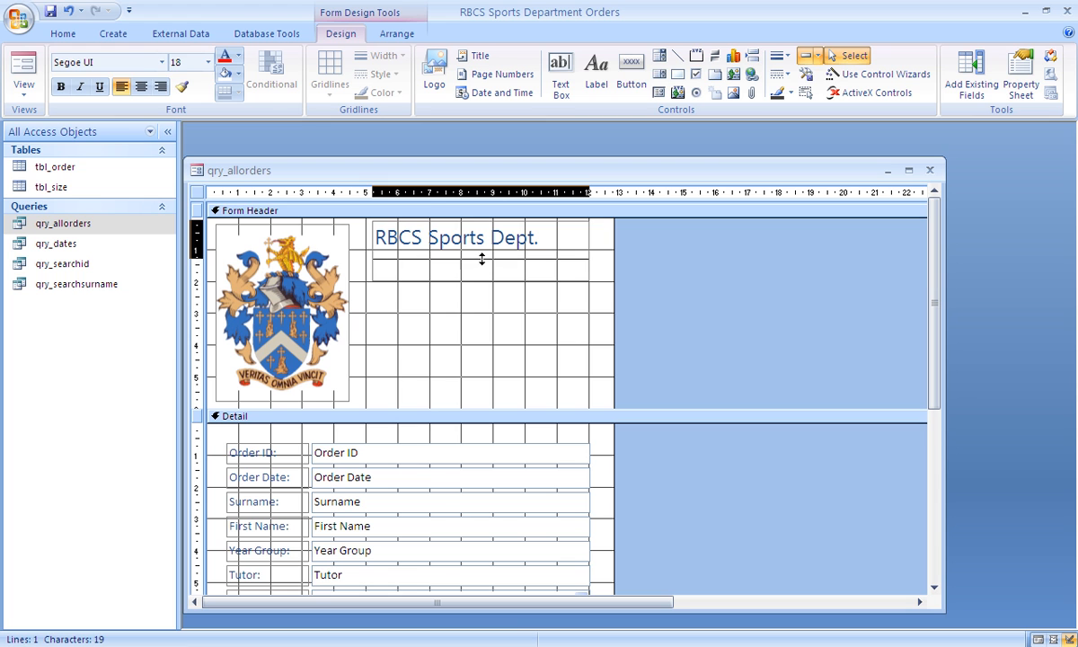
pyautogui.click(458, 237)
pyautogui.write('F')
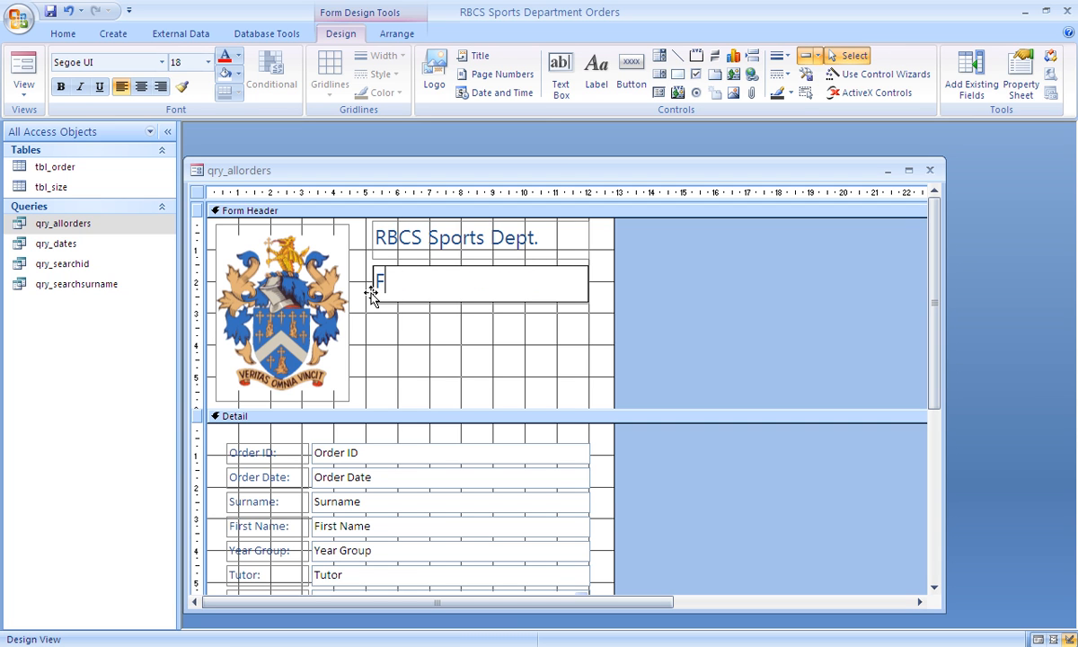
pyautogui.write('irst XI S')
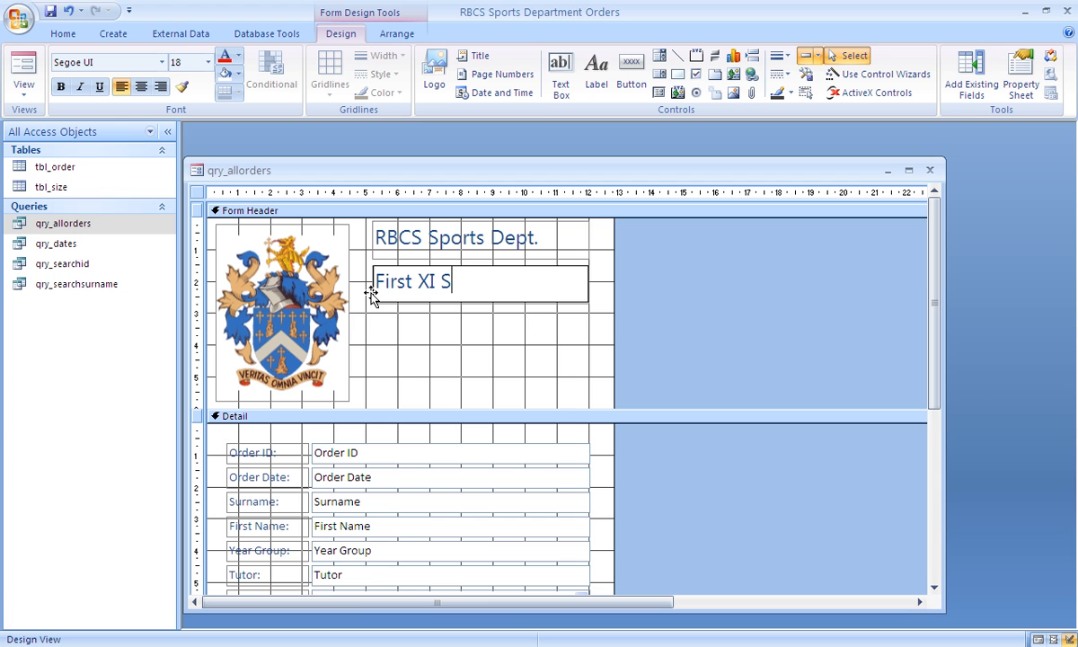
pyautogui.write('hirts')
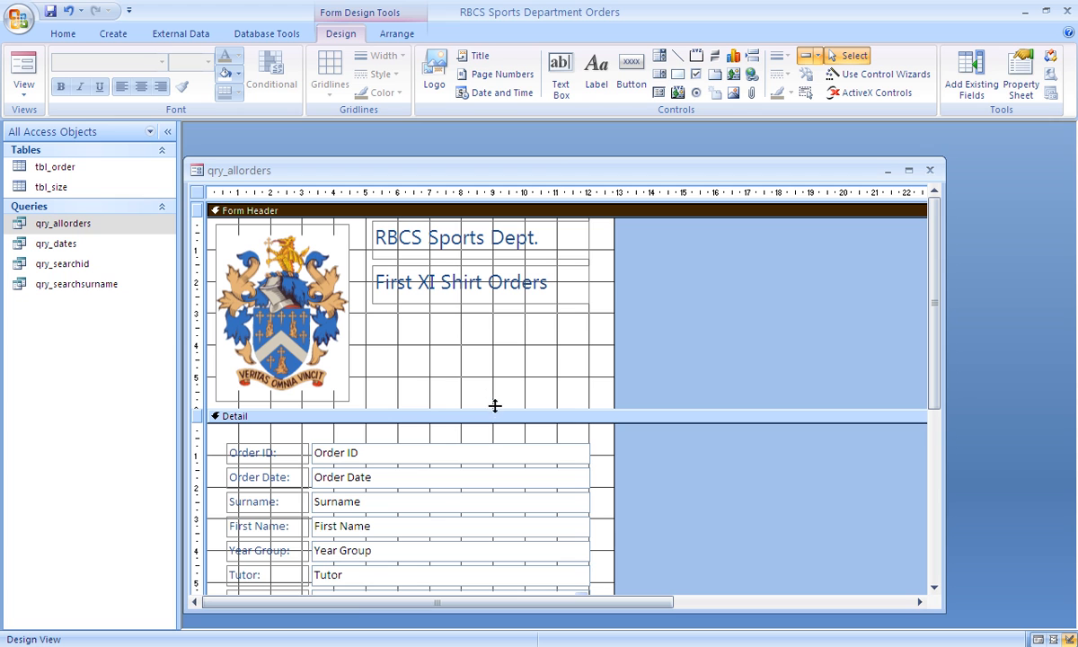
pyautogui.moveTo(598, 381)
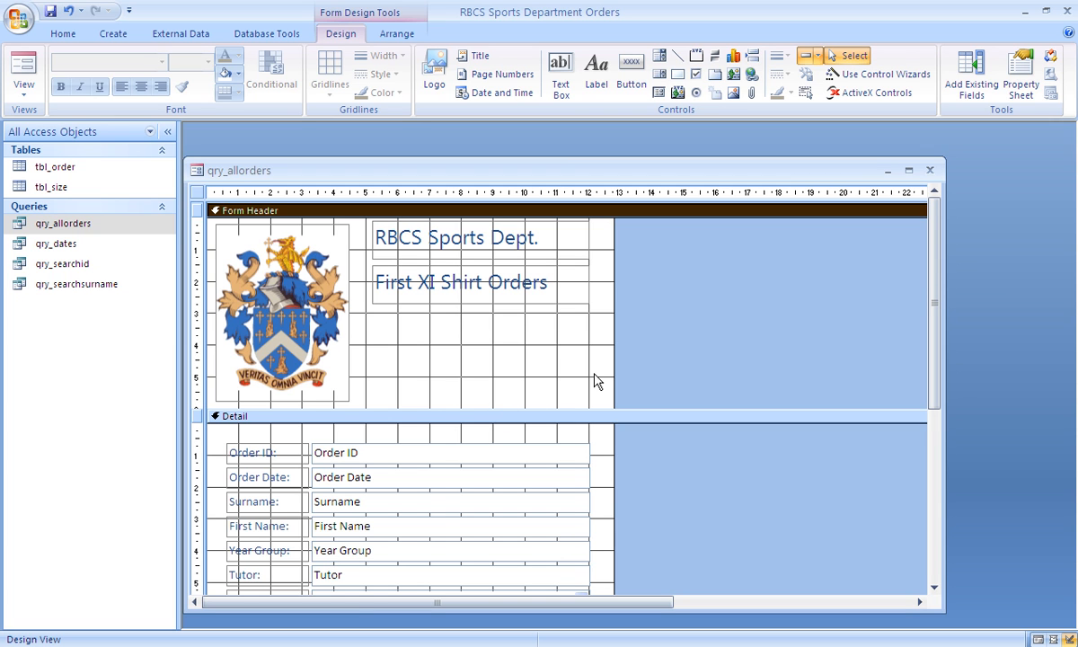
pyautogui.moveTo(517, 332)
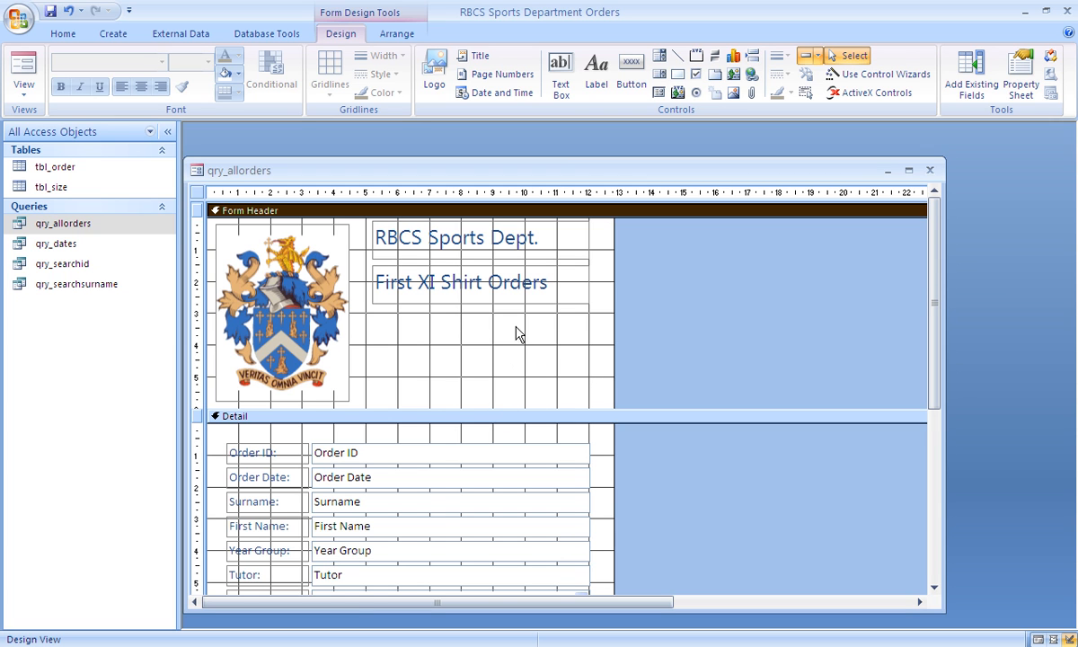
pyautogui.moveTo(391, 345)
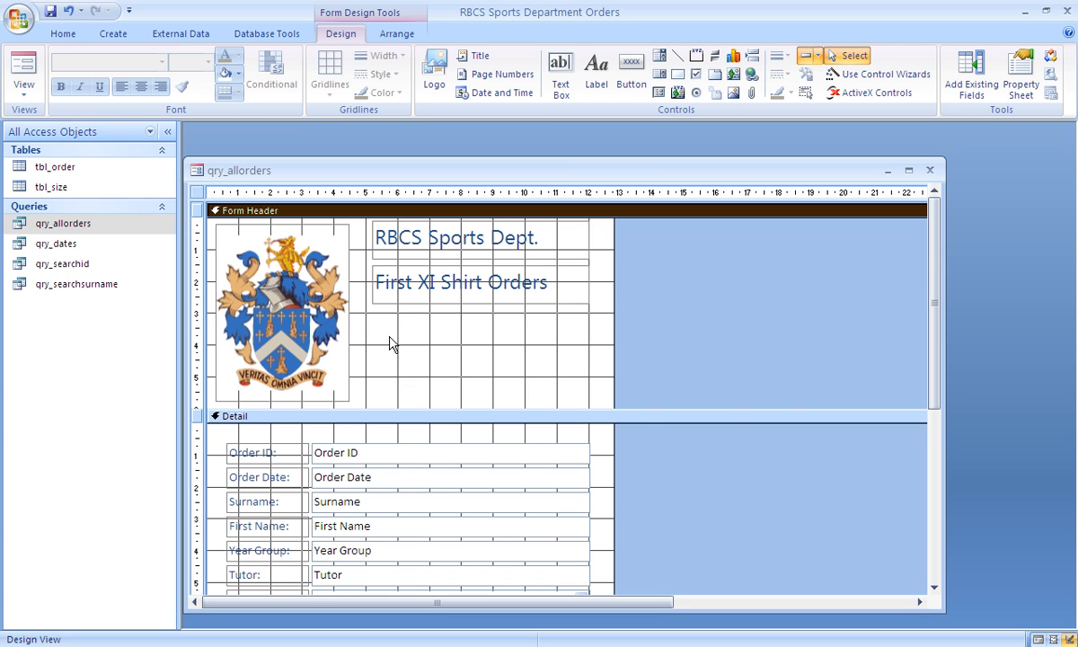
pyautogui.moveTo(730, 406)
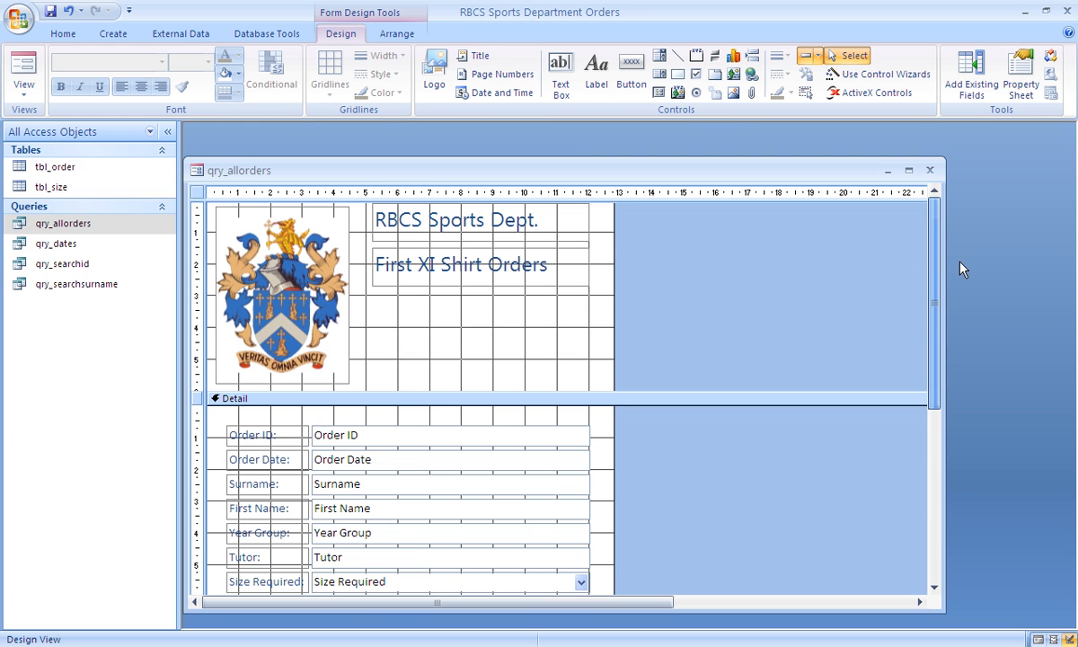
pyautogui.click(24, 75)
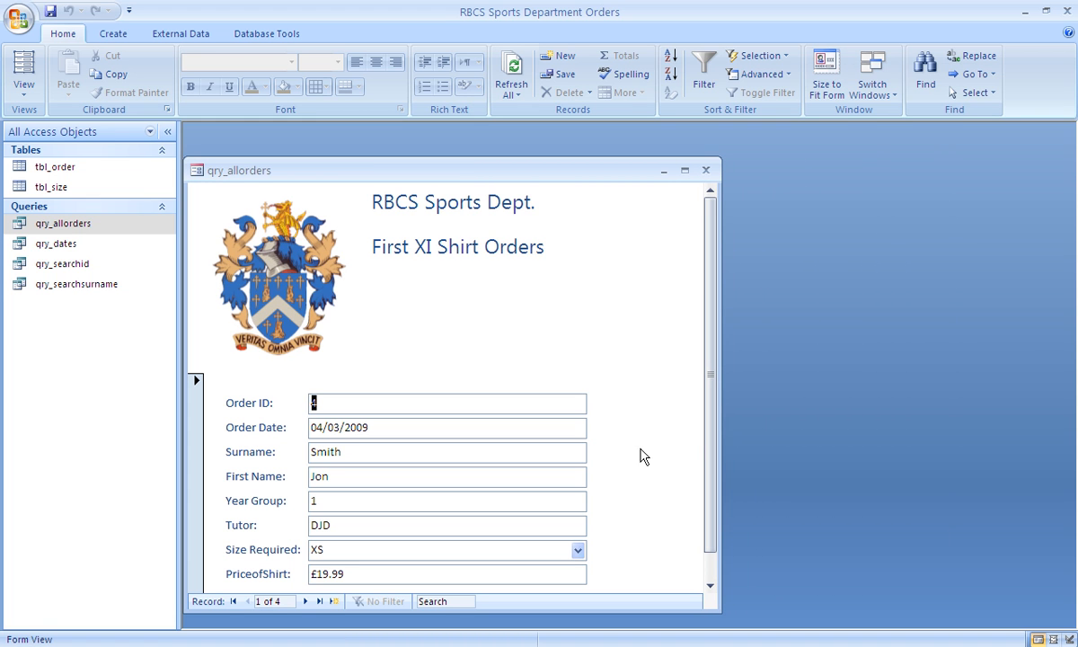
pyautogui.click(54, 165)
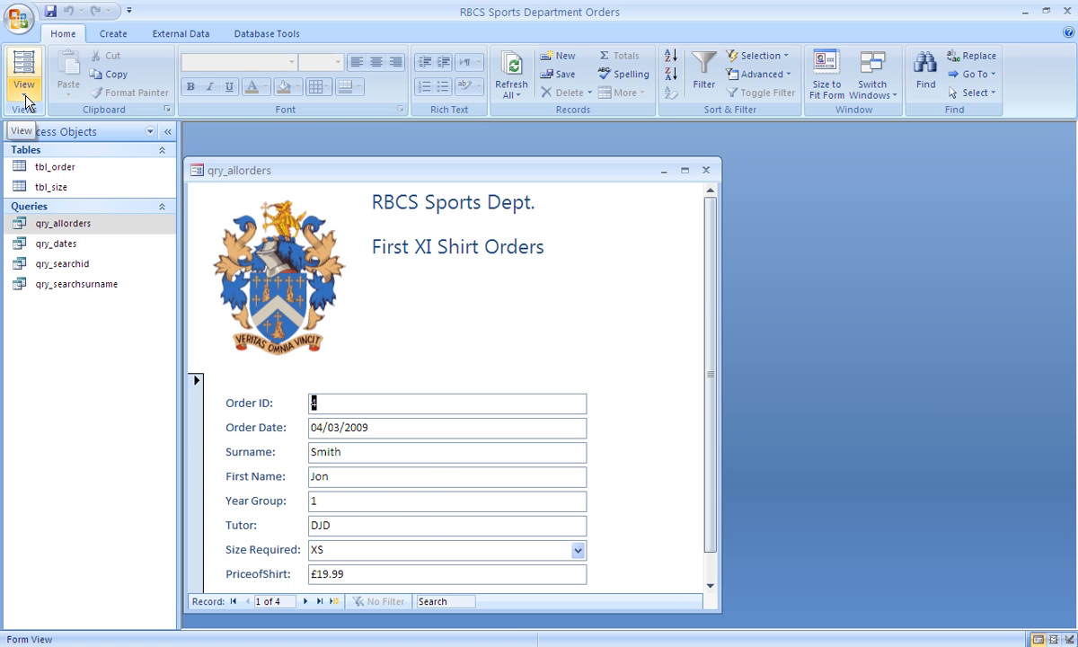
pyautogui.click(25, 72)
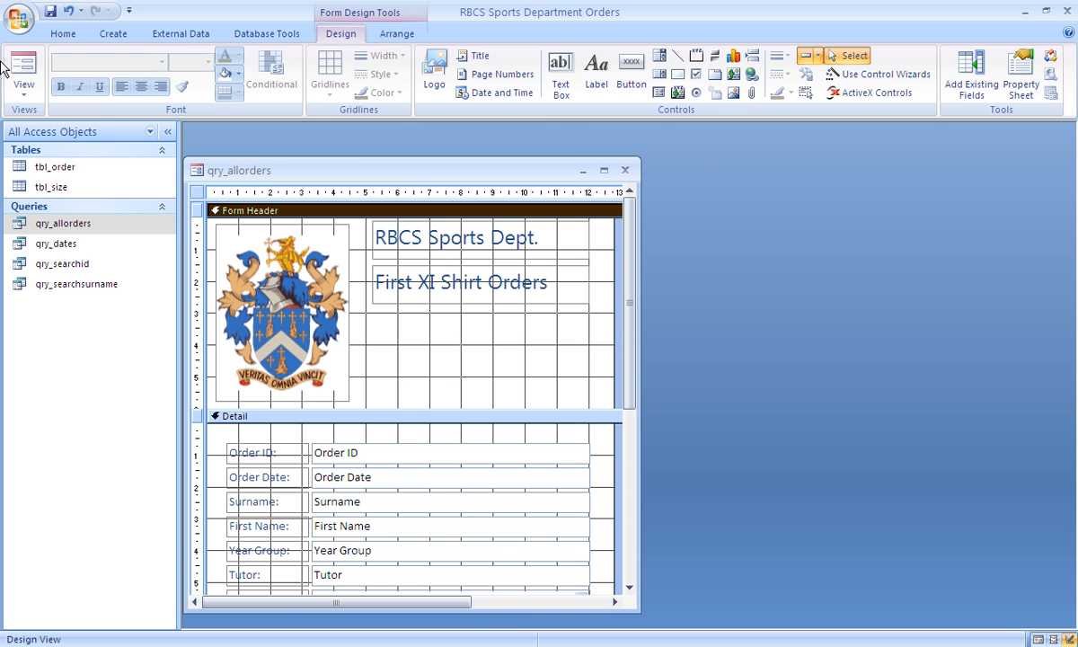
pyautogui.click(23, 72)
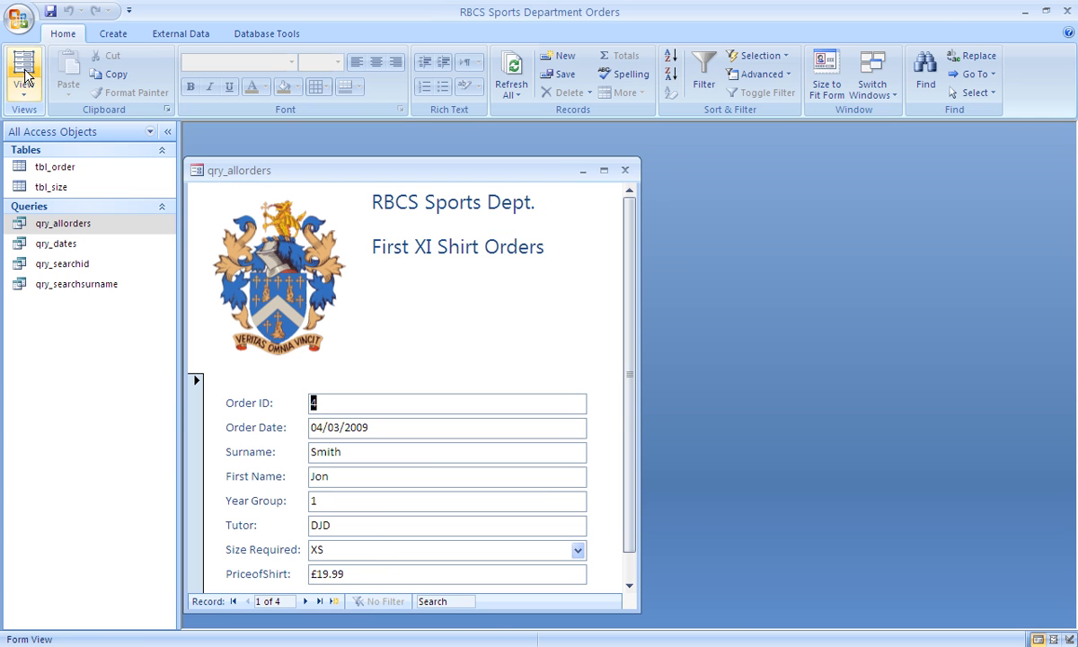
pyautogui.moveTo(617, 417)
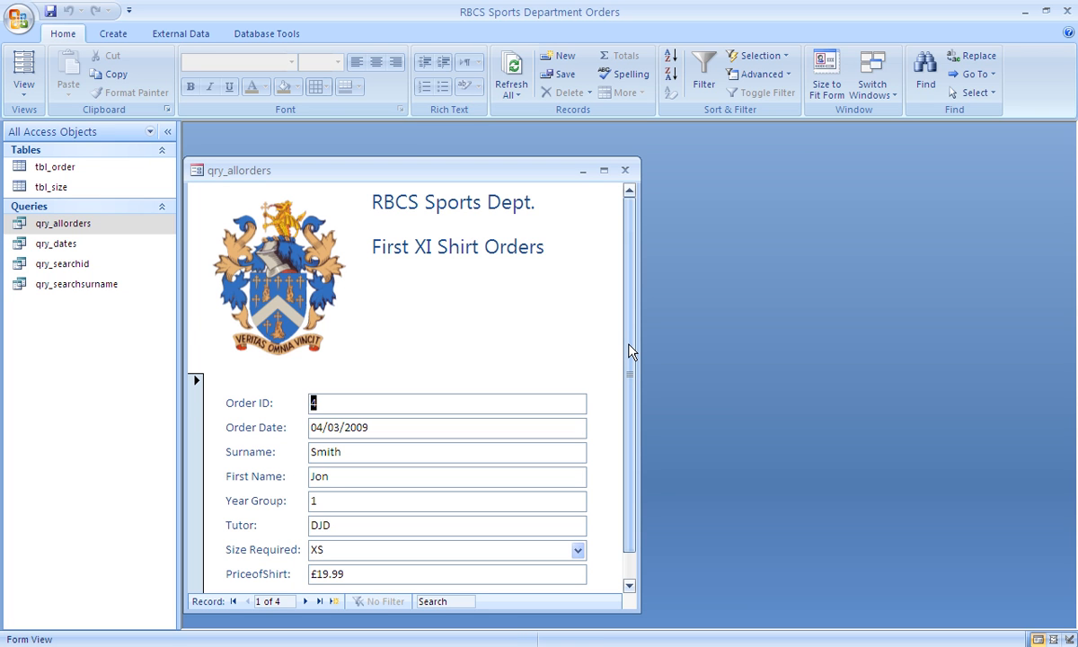
pyautogui.moveTo(565, 306)
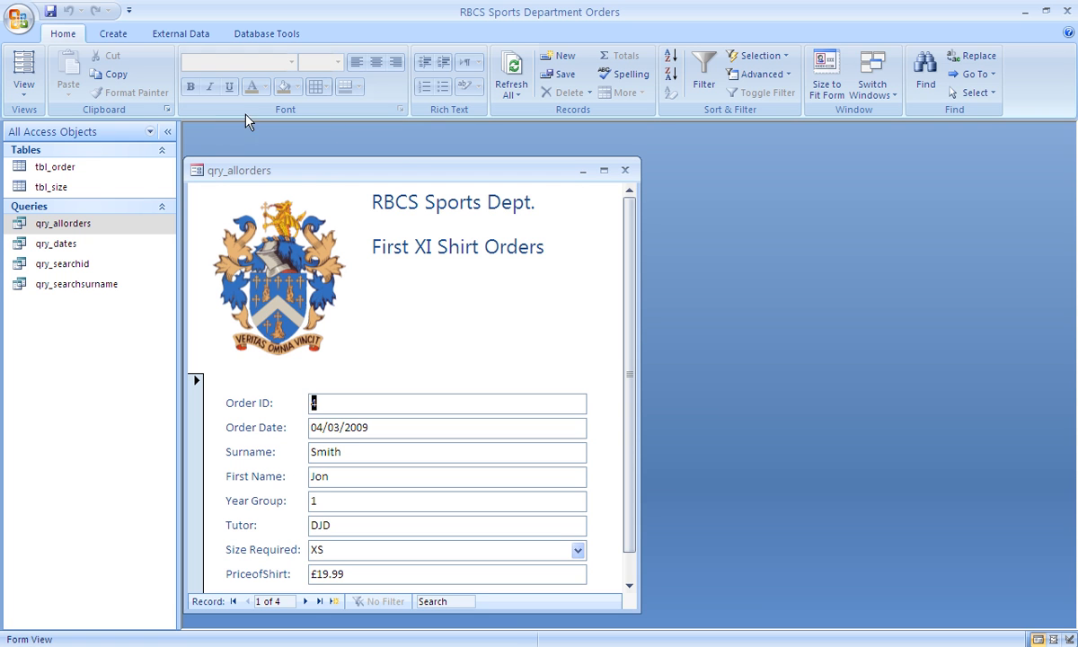
pyautogui.moveTo(204, 178)
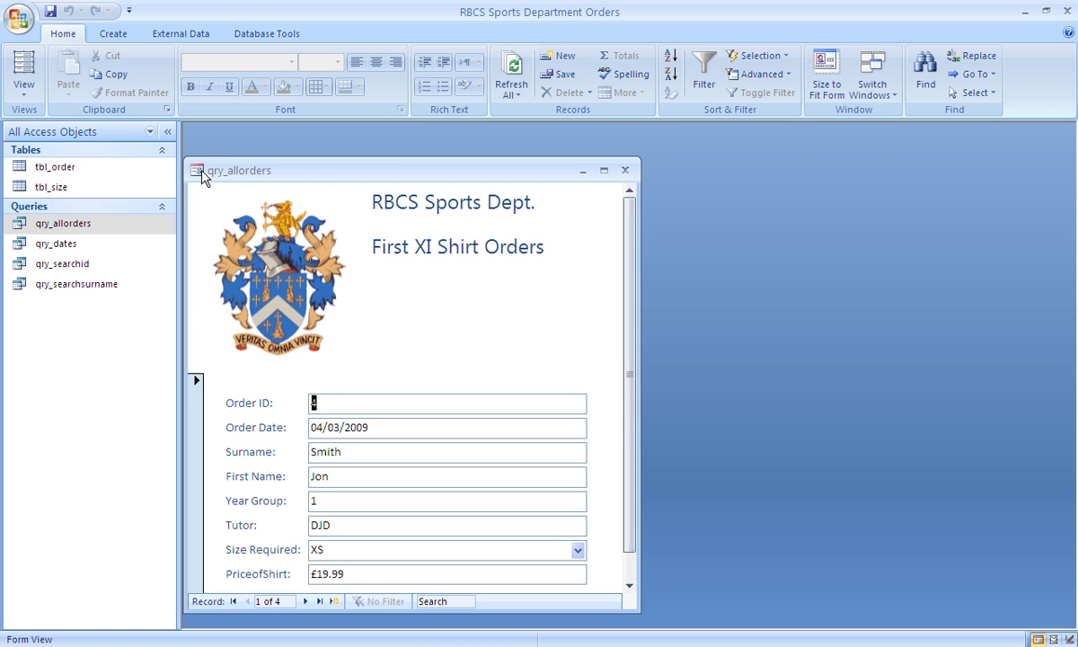
pyautogui.click(24, 75)
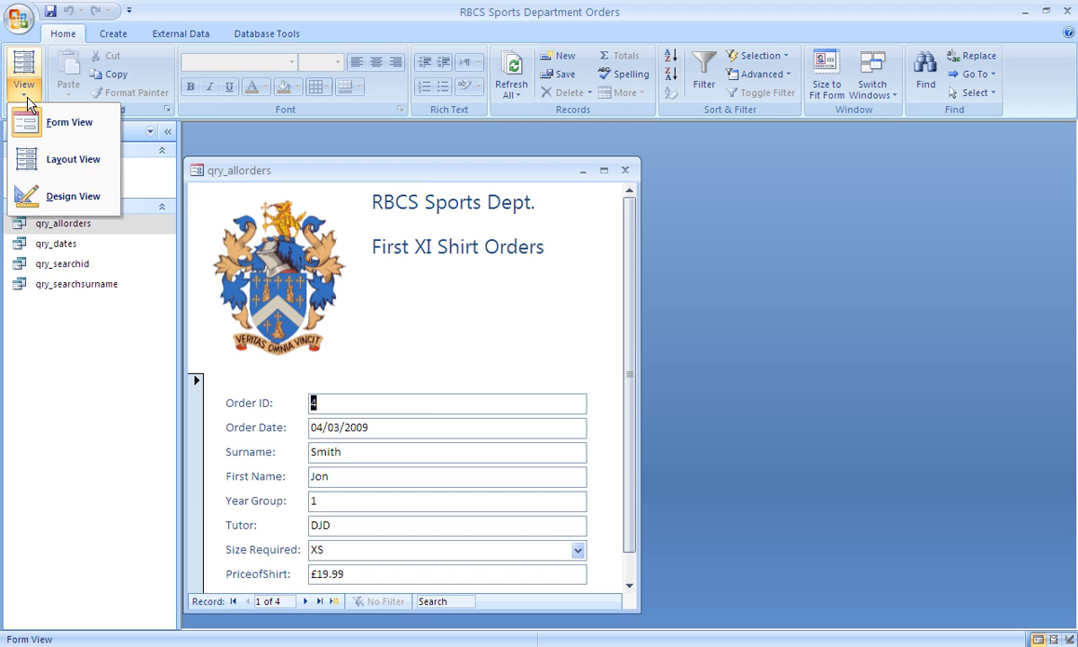
pyautogui.click(73, 196)
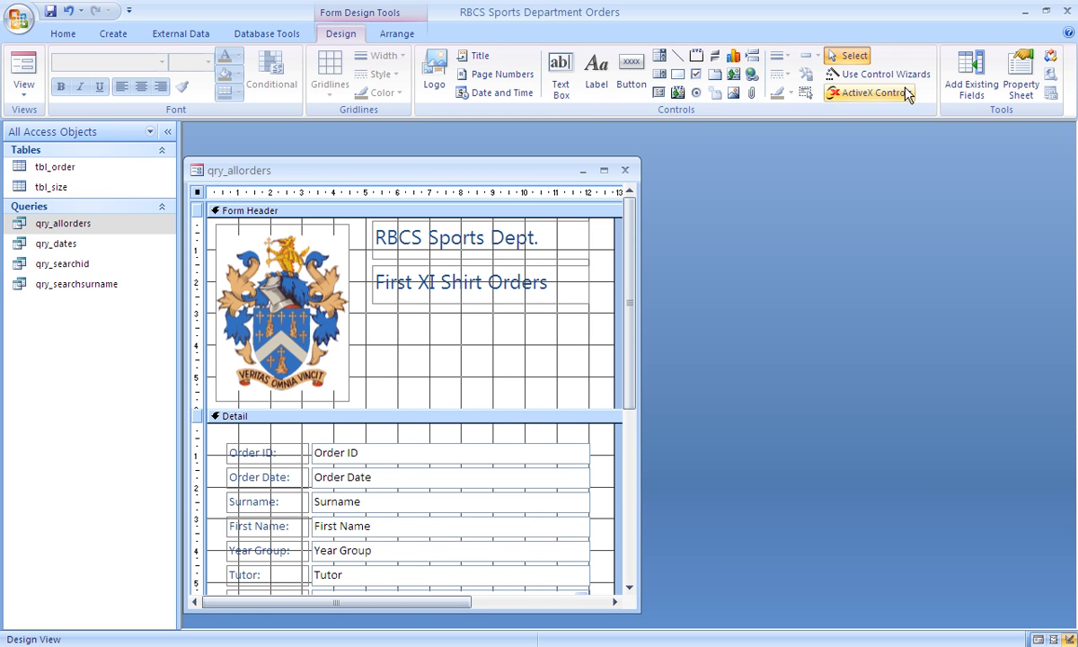
pyautogui.click(1019, 74)
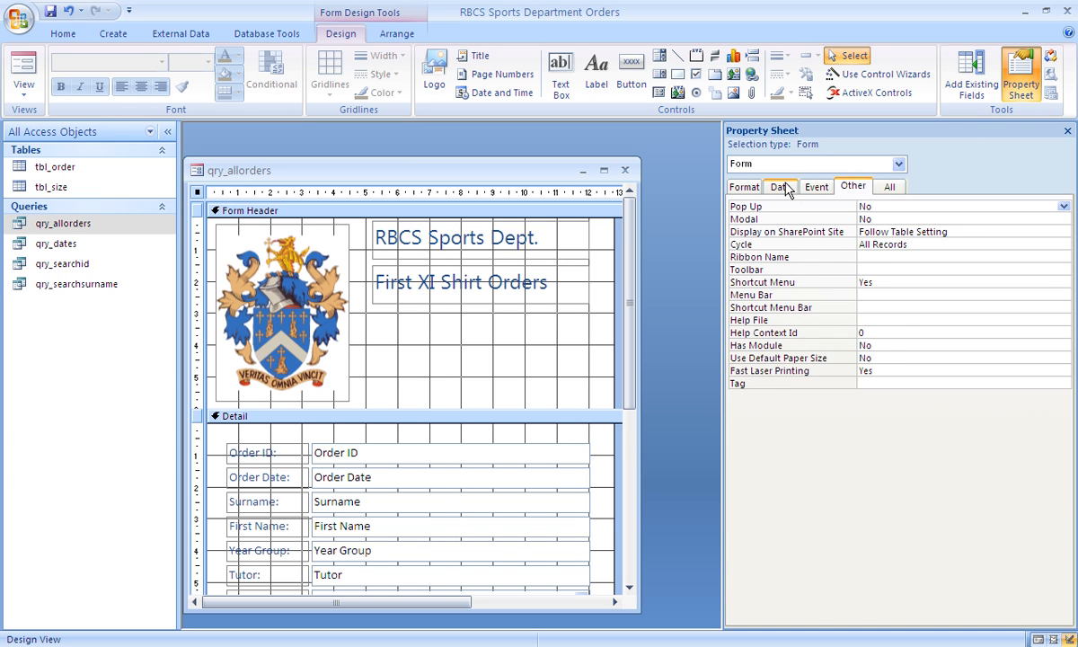
# Step: Set the form's Caption property to 'RBCS Sports Department - First XI Shirt Orders'
pyautogui.click(744, 185)
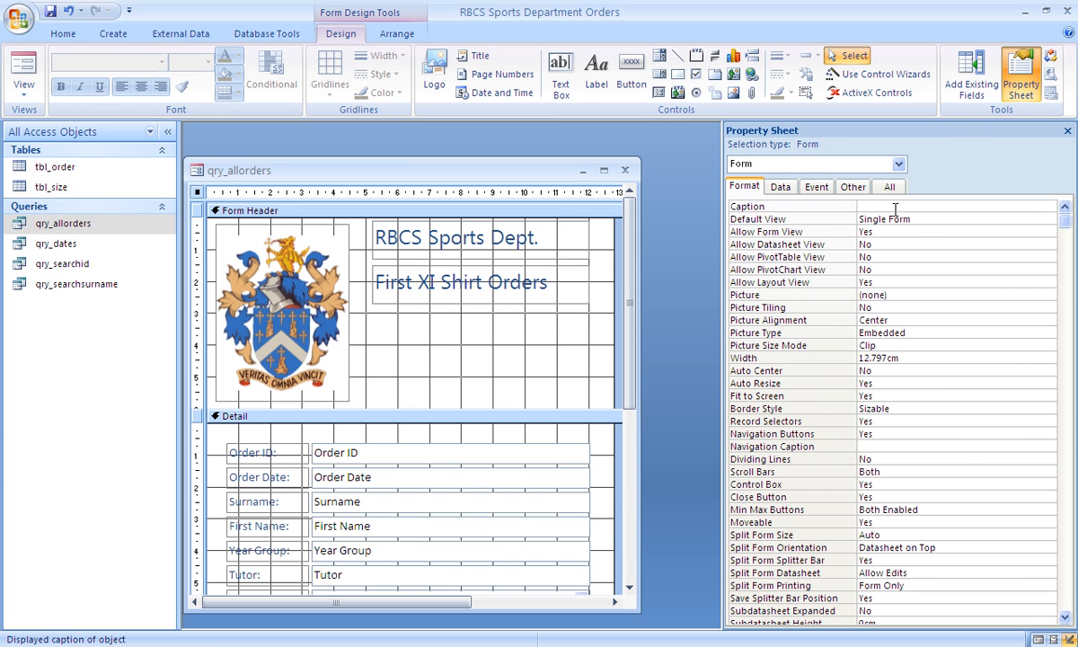
pyautogui.write('RBCS')
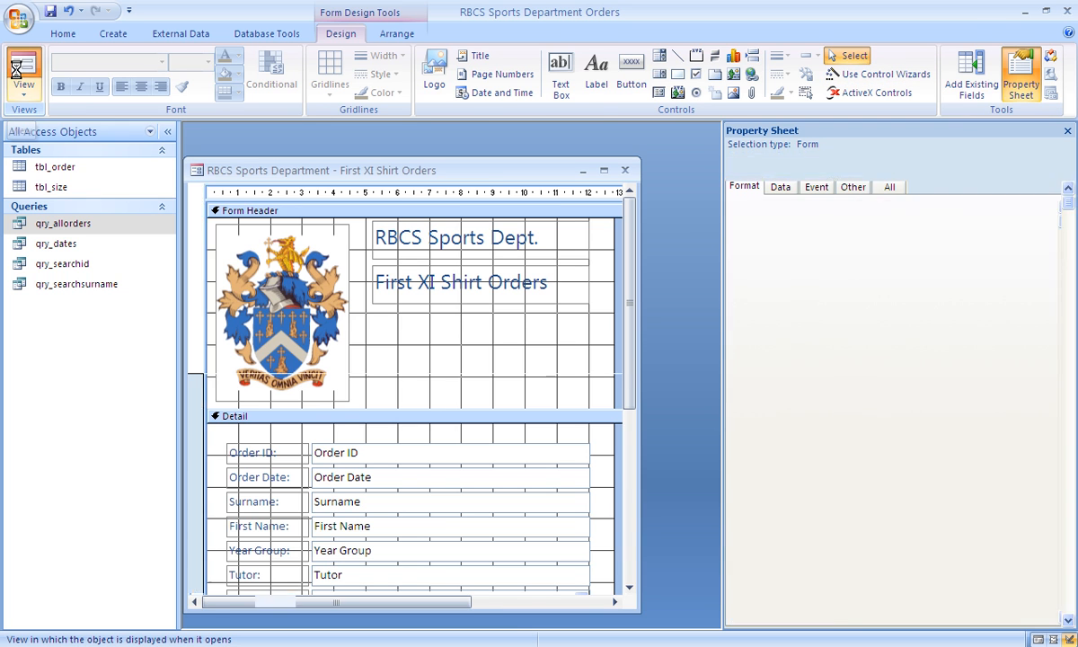
# Step: Check the form in Form View and save it as frm_orders
pyautogui.click(23, 74)
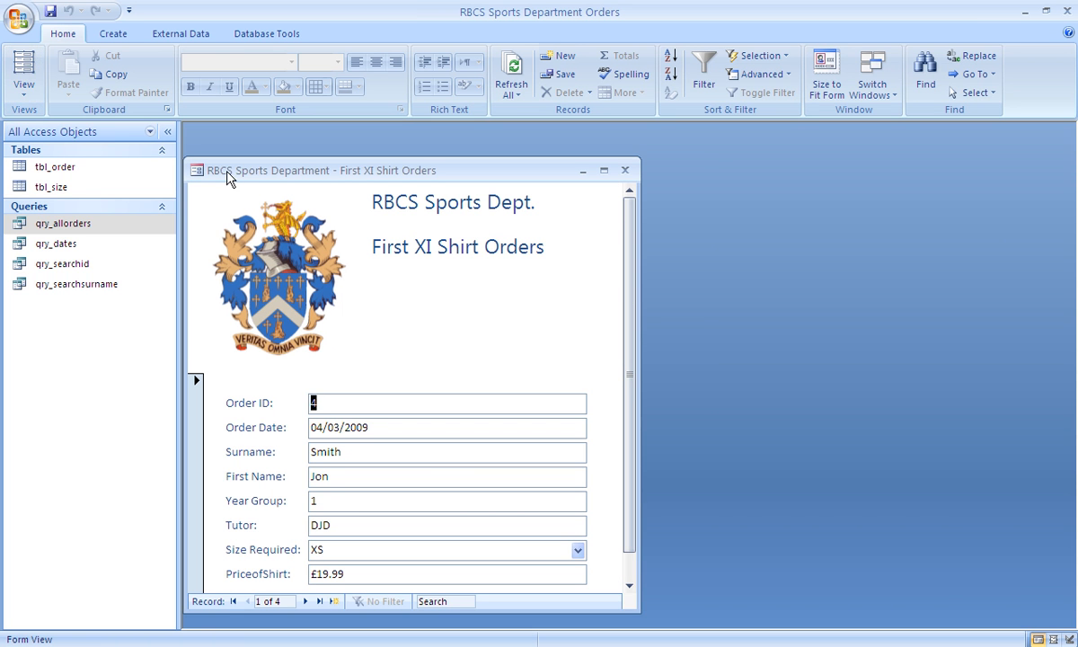
pyautogui.moveTo(450, 184)
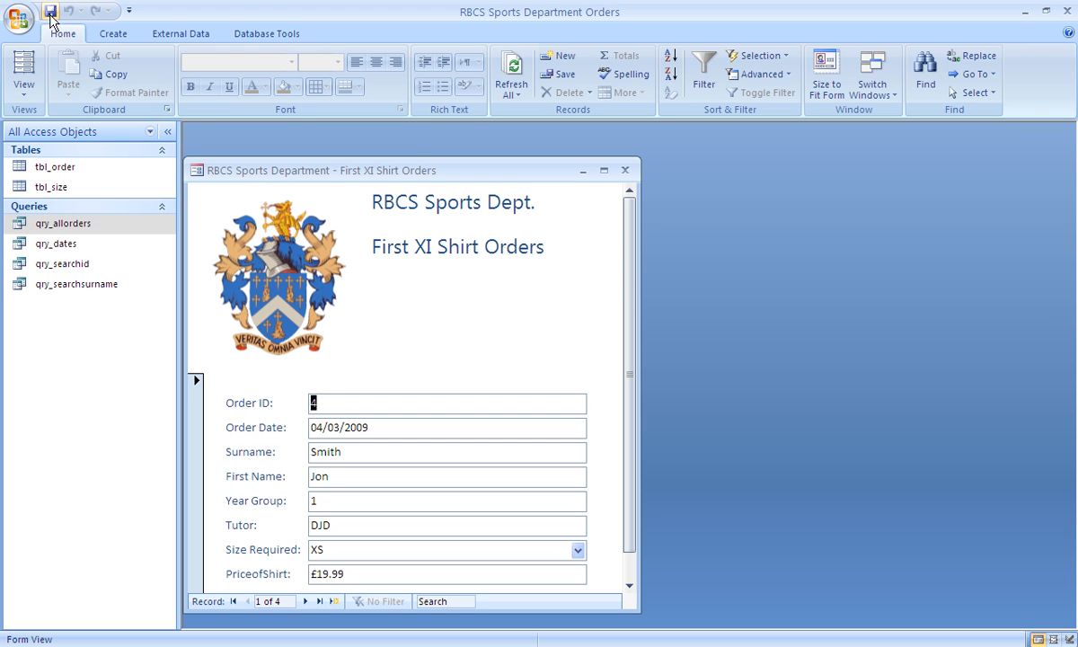
pyautogui.click(50, 11)
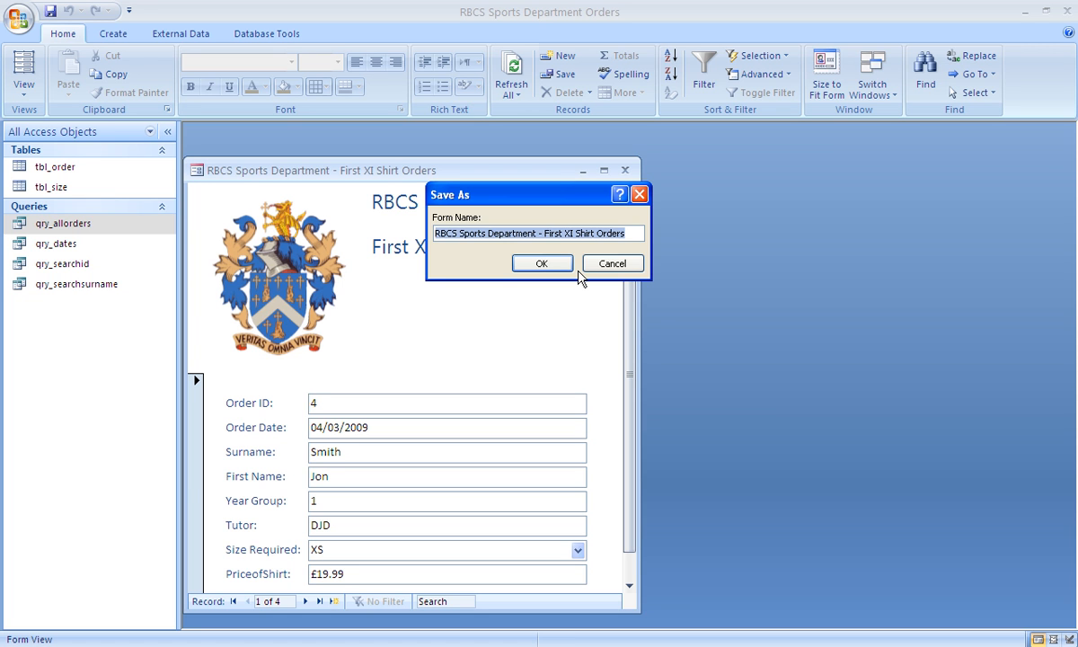
pyautogui.write('frm_orders')
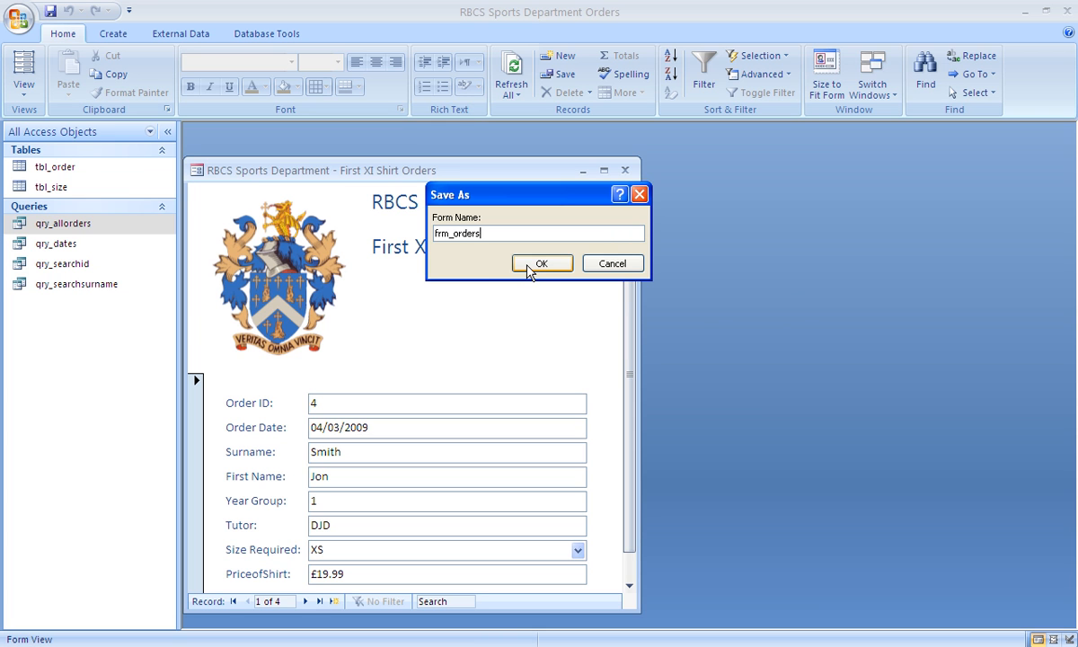
pyautogui.click(541, 263)
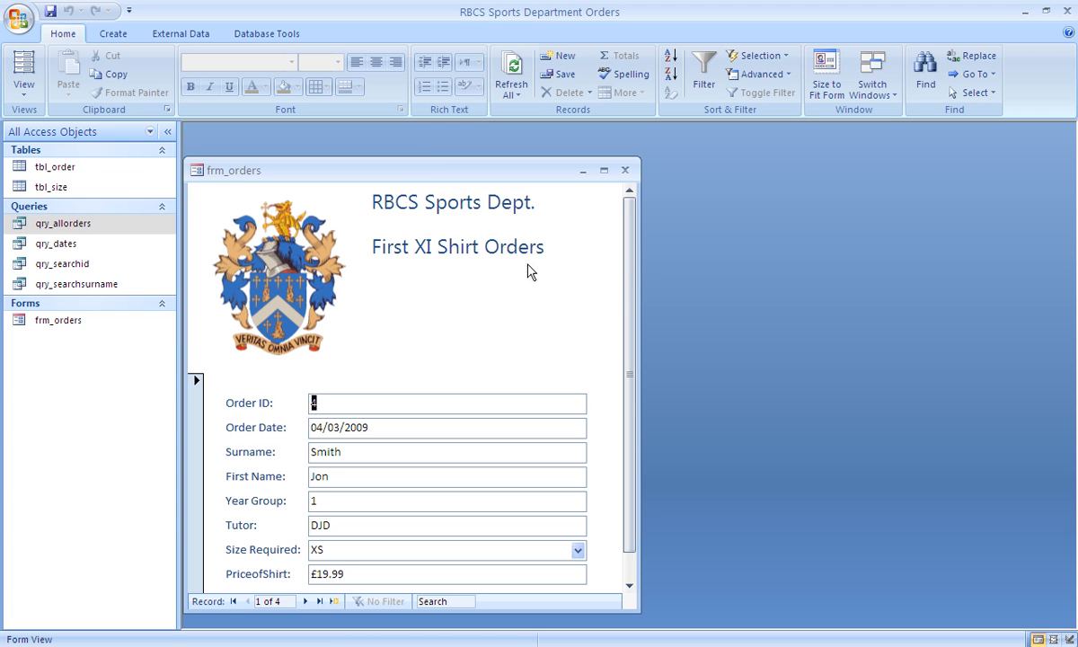